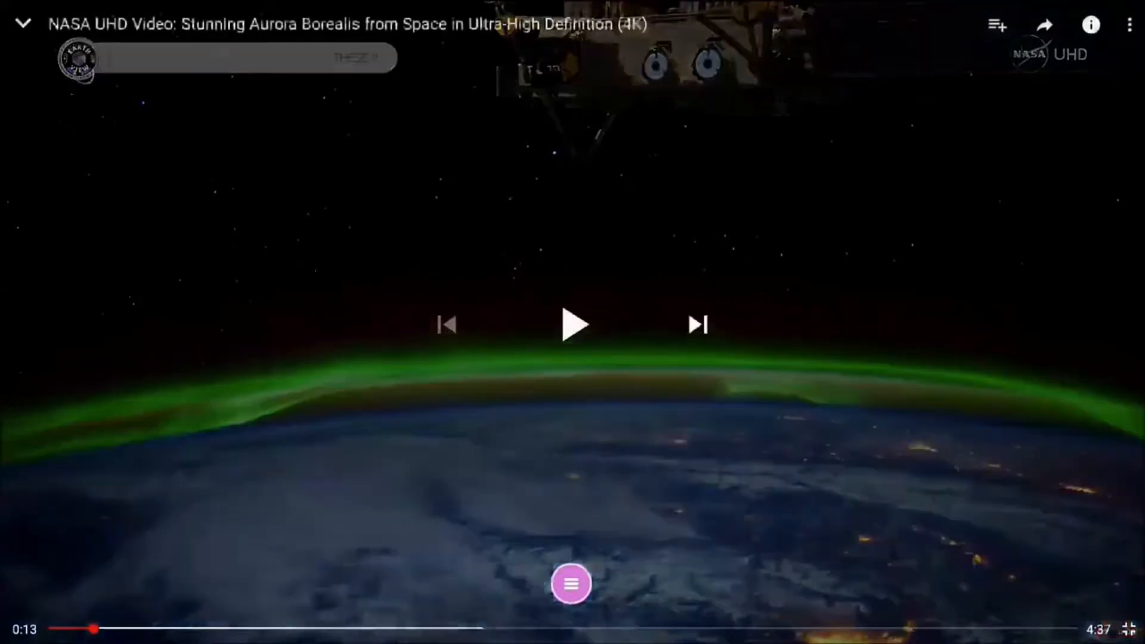
- Resume the paused NASA 4K aurora-from-space video on YouTube
left_click(573, 324)
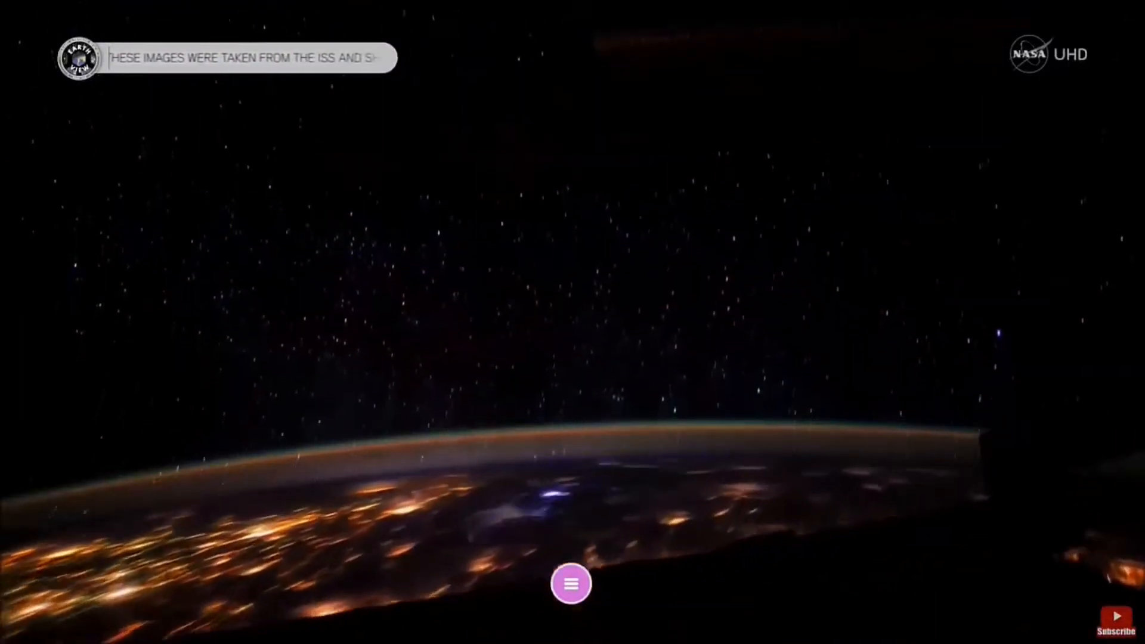
- Capture the current aurora video frame onto the whiteboard canvas via the floating shortcuts menu
left_click(571, 583)
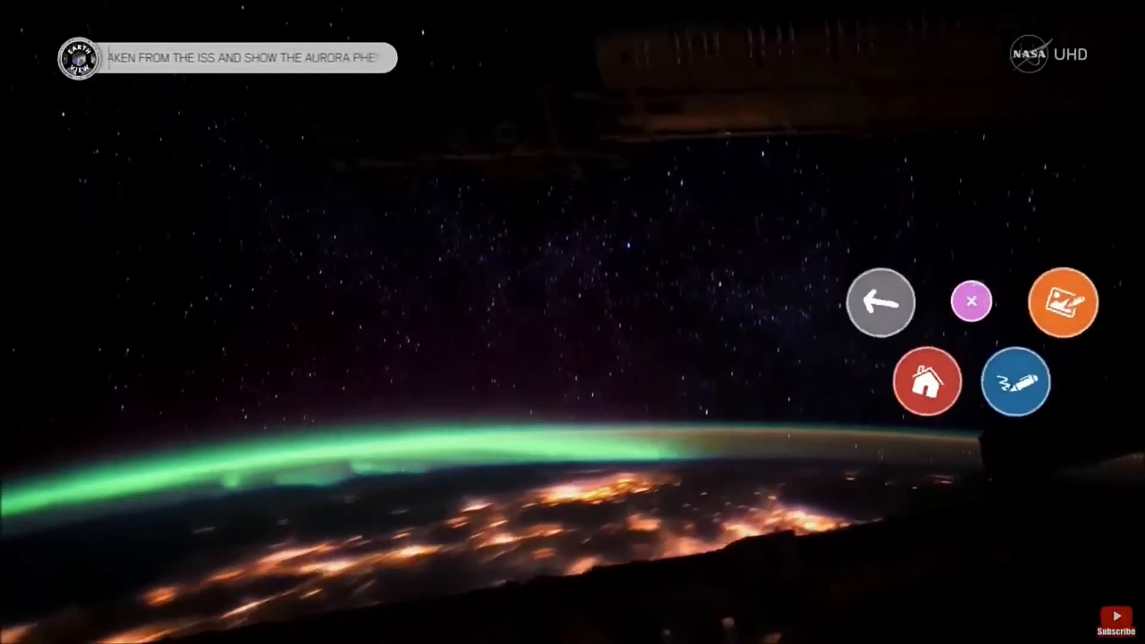
left_click(1063, 302)
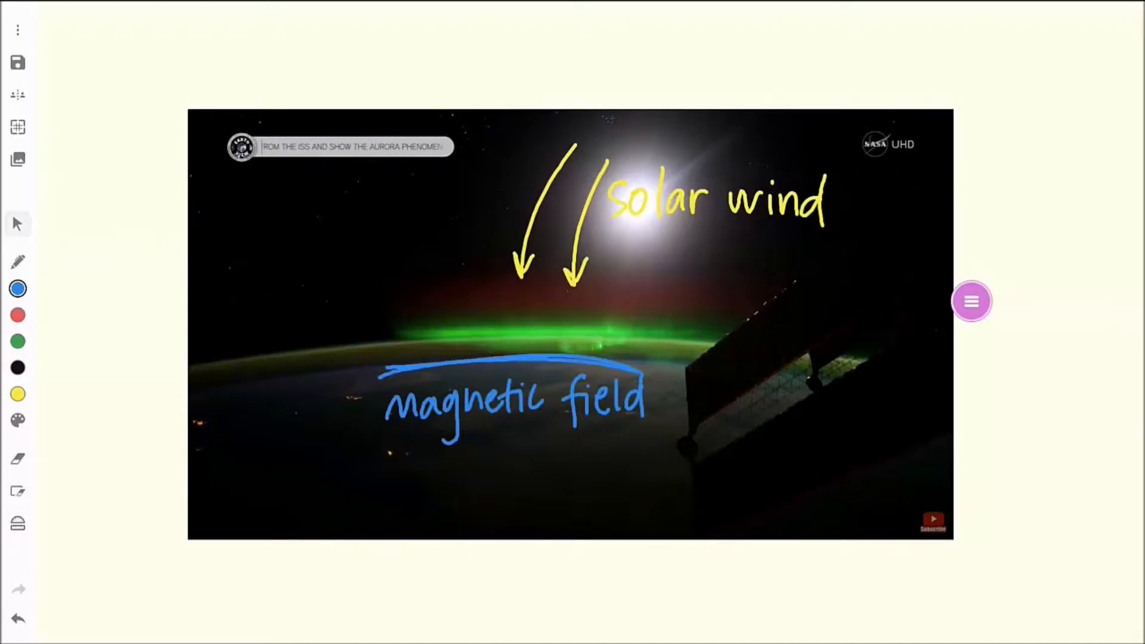
- Return to the aurora video, resume playback, and save a screen grab of the green aurora
left_click(971, 300)
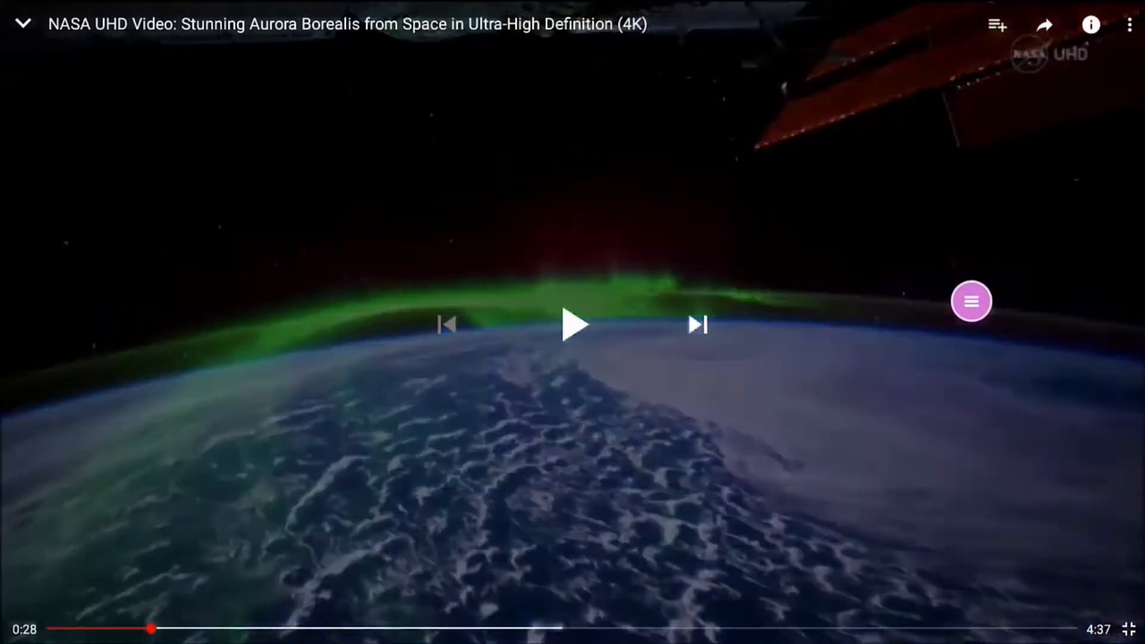
left_click(572, 324)
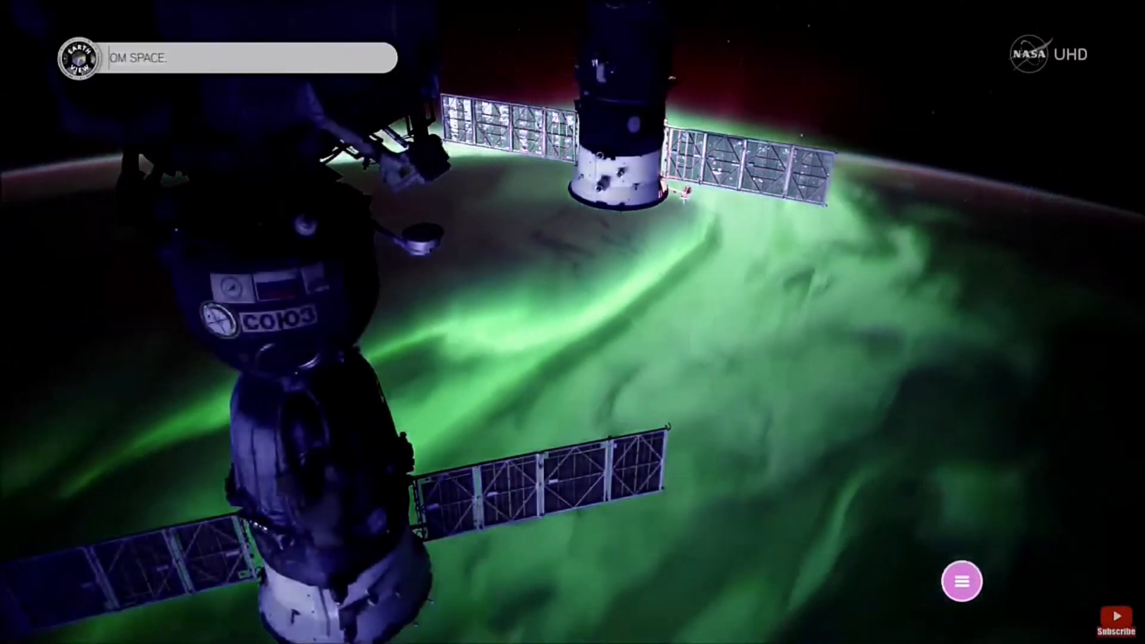
left_click(959, 580)
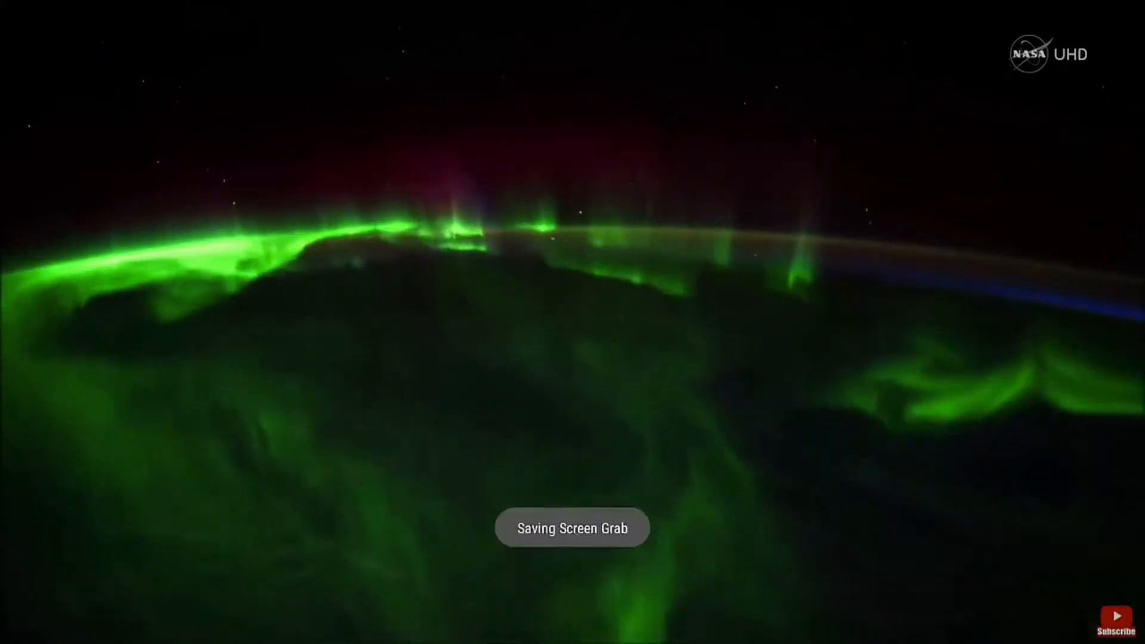